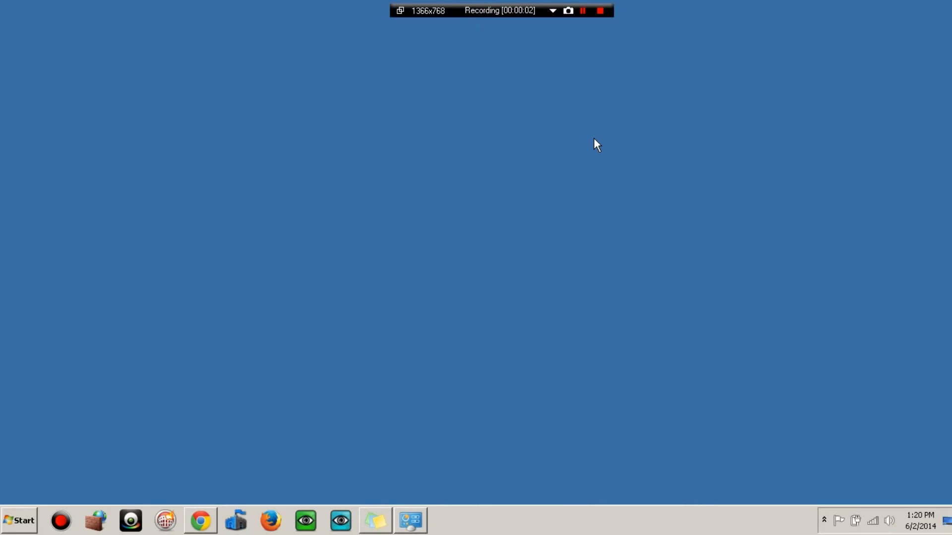
{"action": "mouse_move", "coordinate": [573, 161]}
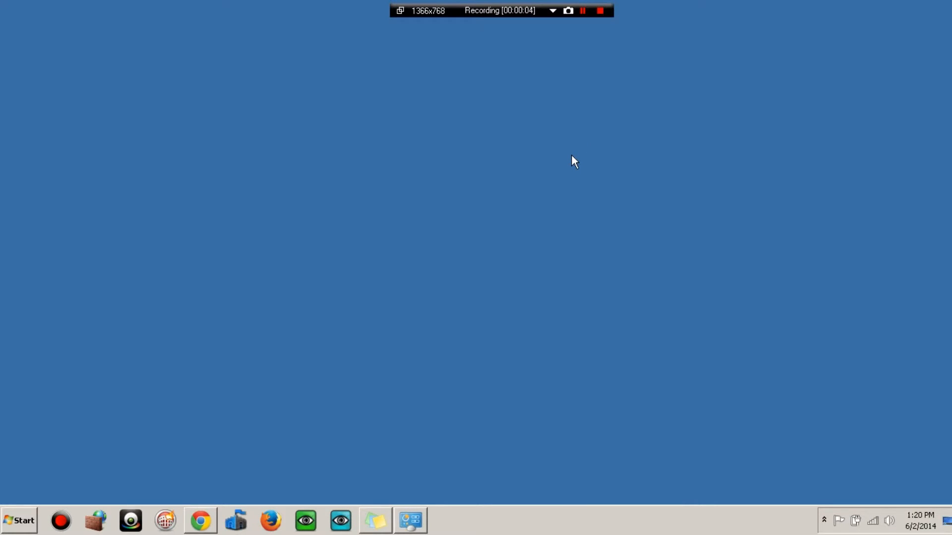
{"action": "mouse_move", "coordinate": [617, 133]}
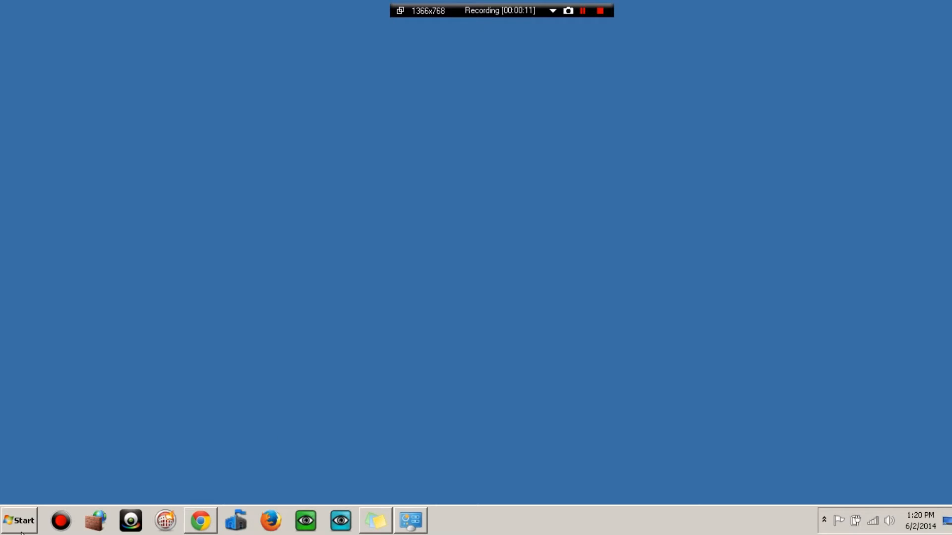
{"action": "mouse_move", "coordinate": [24, 528]}
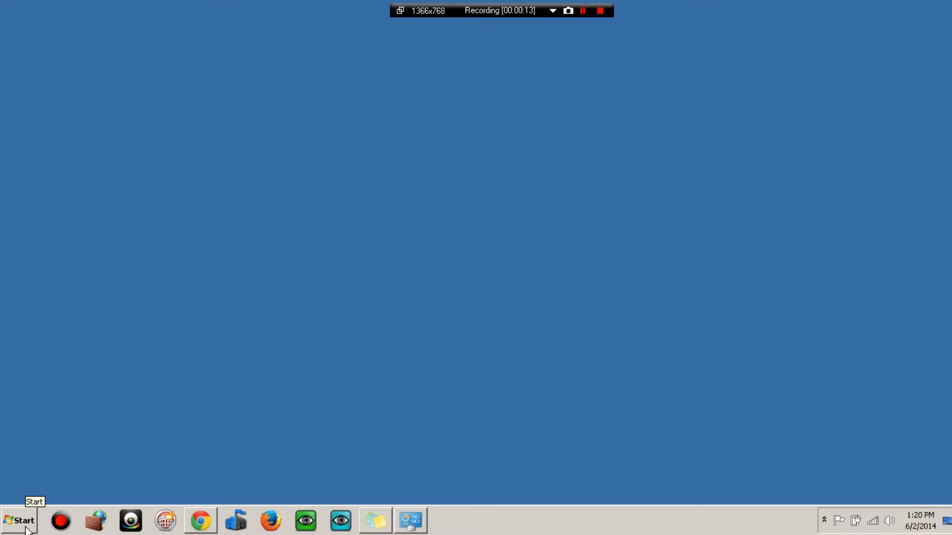
- Navigate from the Start menu's Documents into My Games > Watch_Dogs > RLD!
{"action": "left_click", "coordinate": [18, 520]}
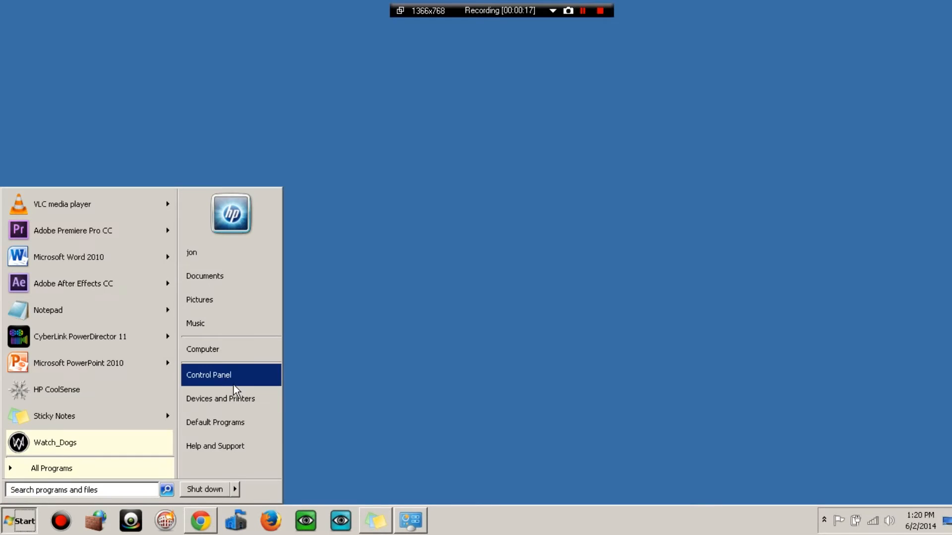
{"action": "left_click", "coordinate": [204, 276]}
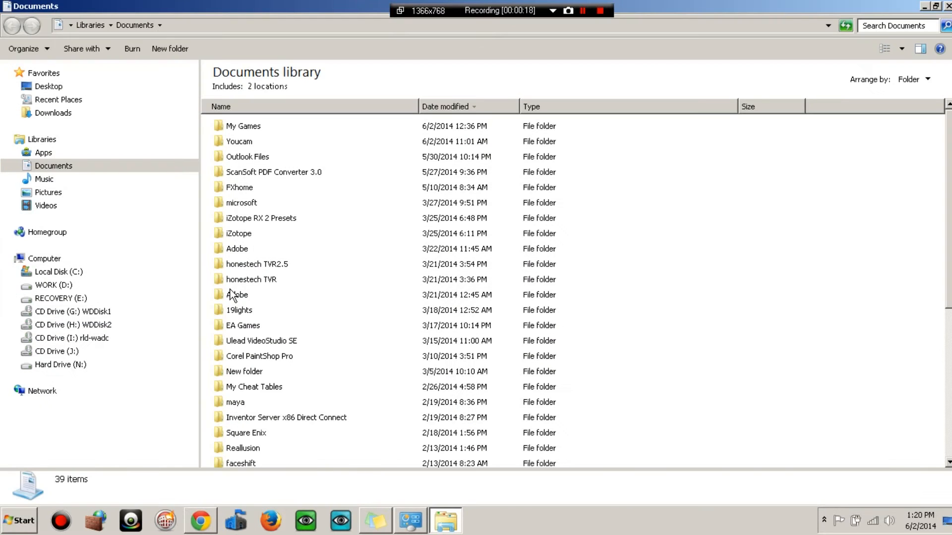
{"action": "mouse_move", "coordinate": [257, 218]}
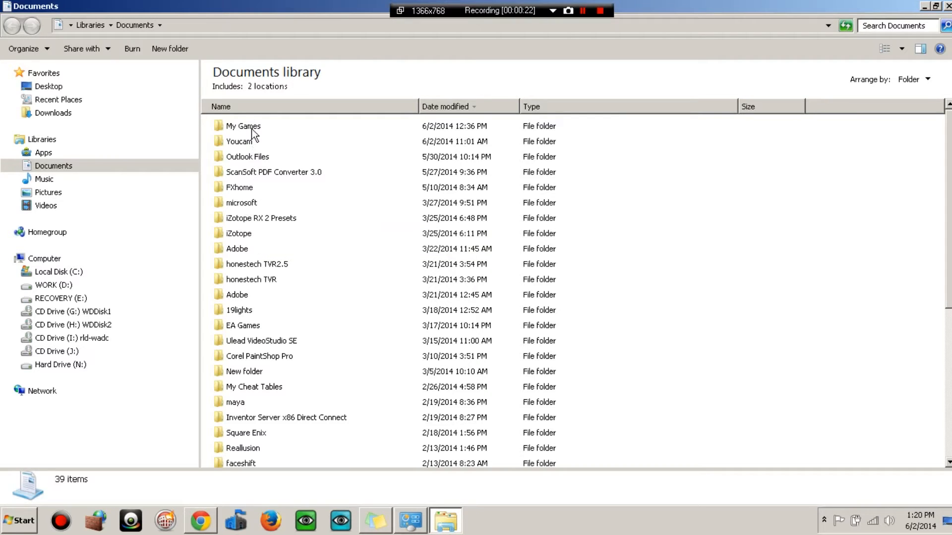
{"action": "double_click", "coordinate": [243, 126]}
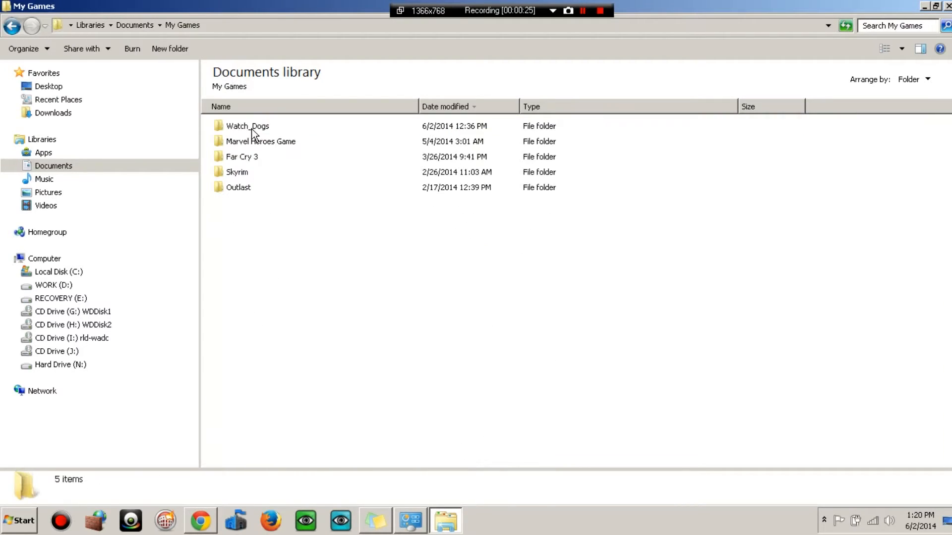
{"action": "double_click", "coordinate": [249, 126]}
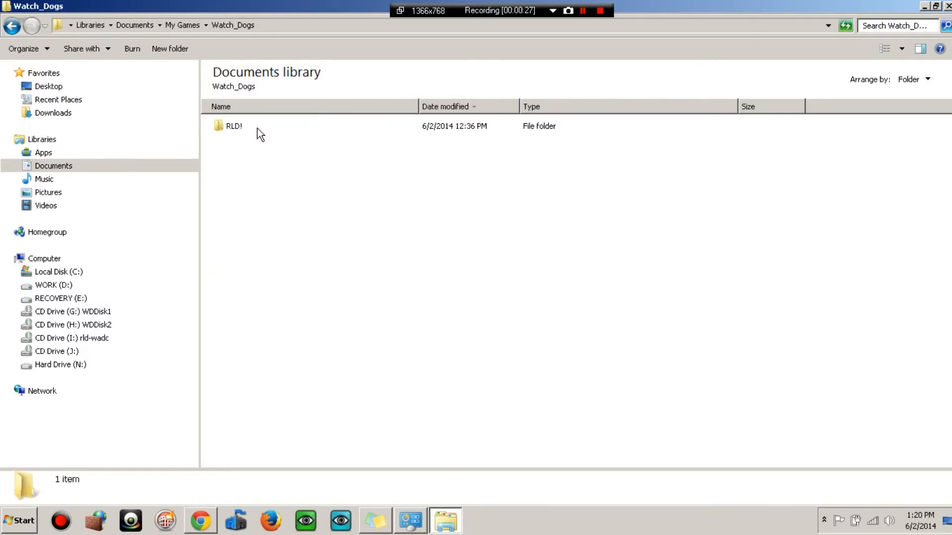
{"action": "mouse_move", "coordinate": [237, 135]}
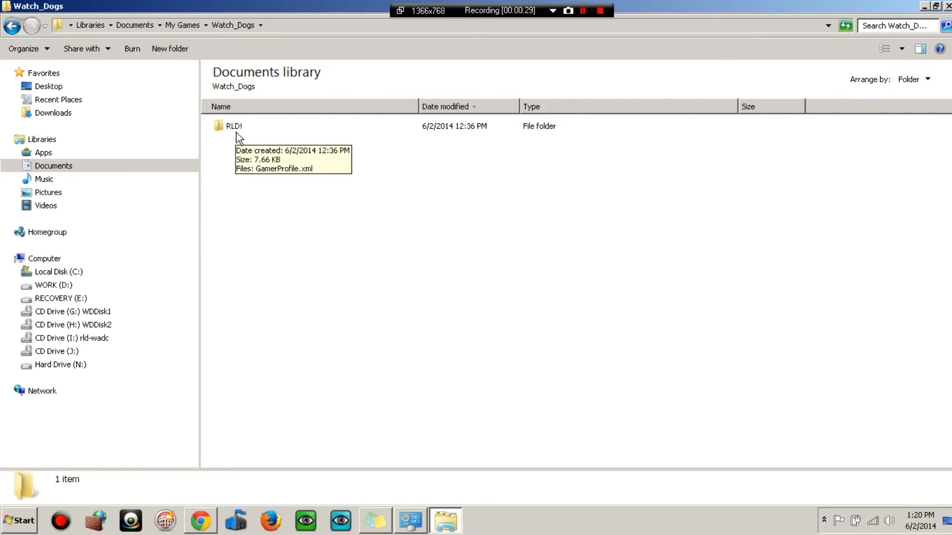
{"action": "double_click", "coordinate": [237, 126]}
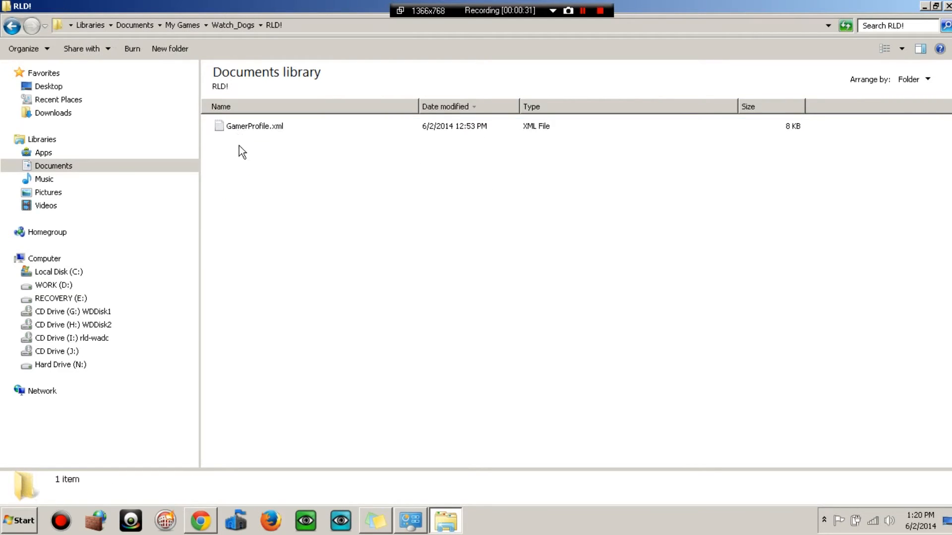
{"action": "mouse_move", "coordinate": [253, 135]}
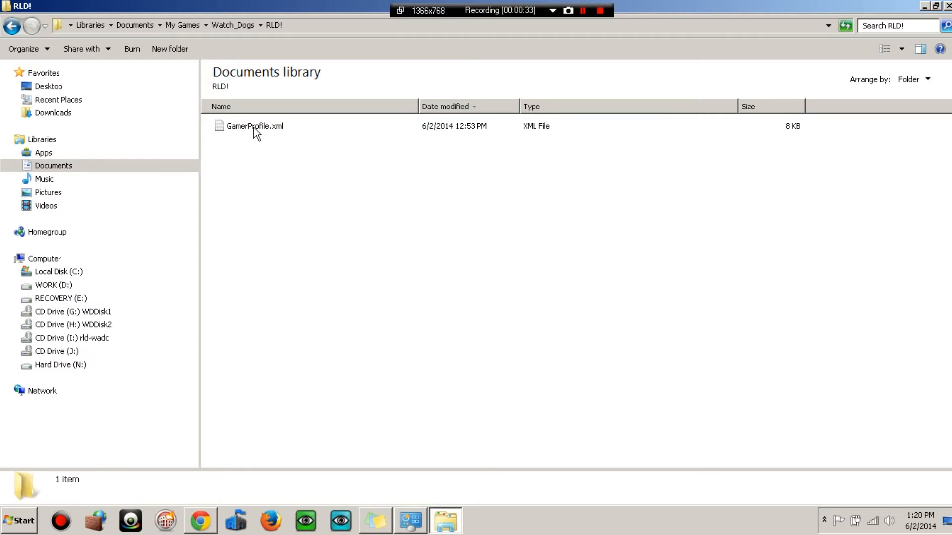
{"action": "right_click", "coordinate": [254, 127]}
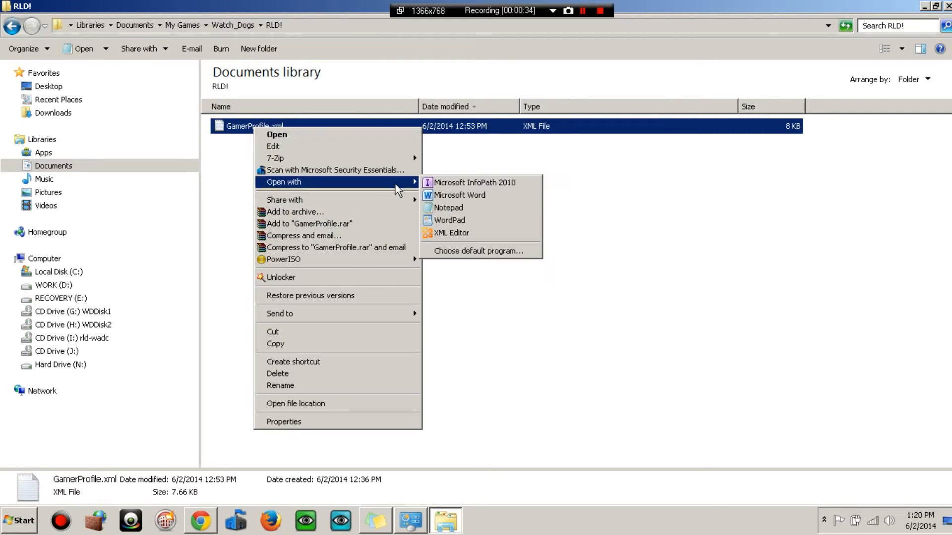
{"action": "mouse_move", "coordinate": [460, 196]}
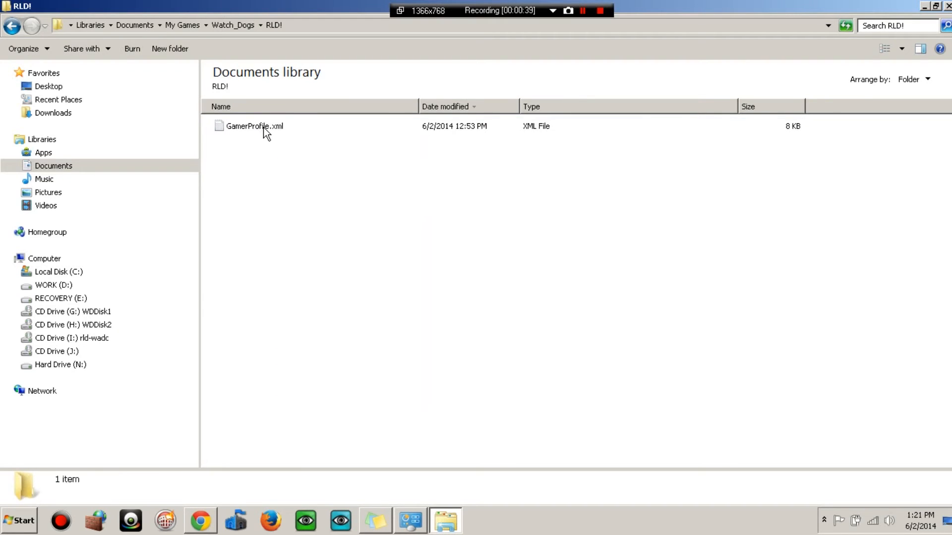
{"action": "double_click", "coordinate": [251, 126]}
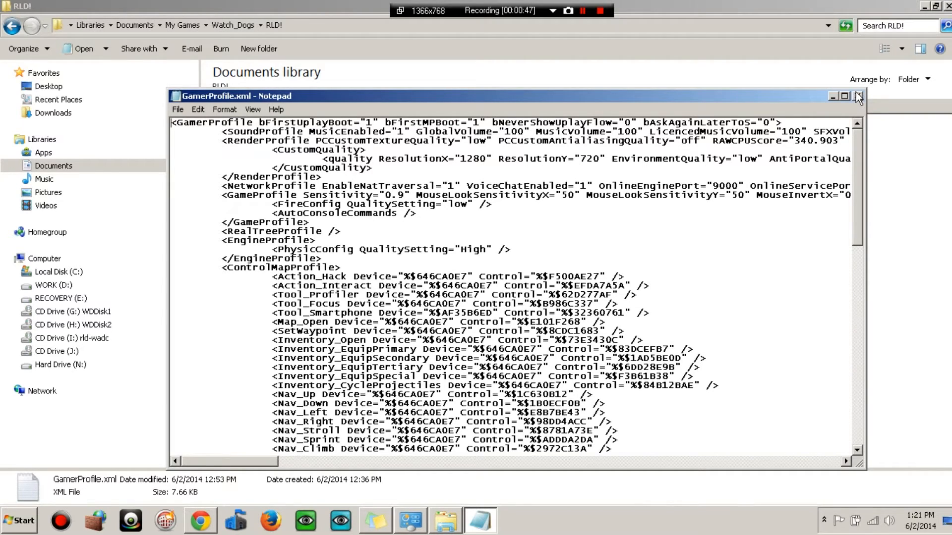
{"action": "left_click", "coordinate": [856, 98]}
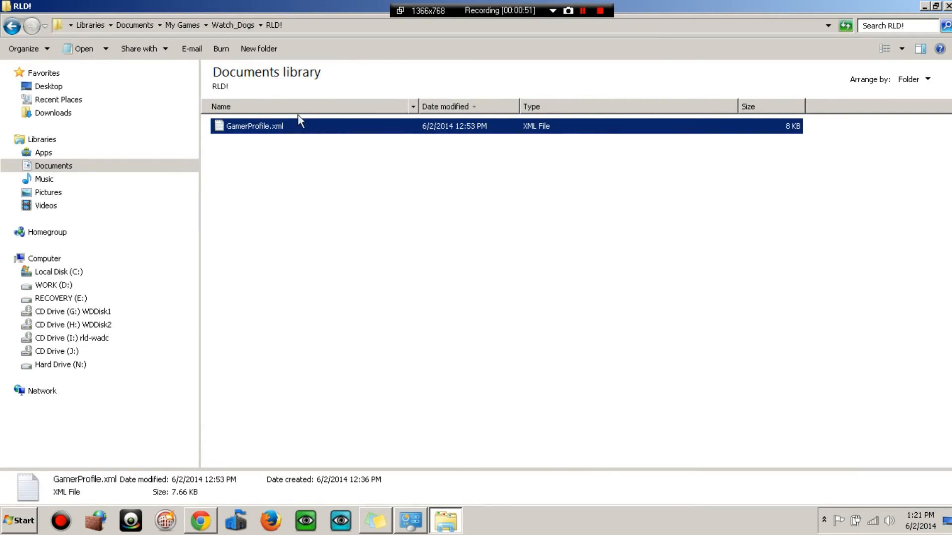
{"action": "mouse_move", "coordinate": [338, 133]}
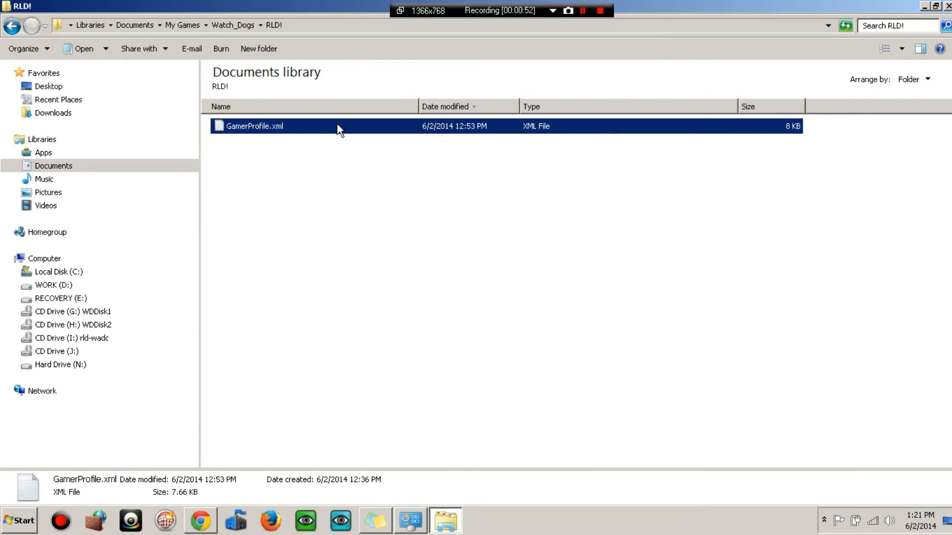
{"action": "mouse_move", "coordinate": [310, 143]}
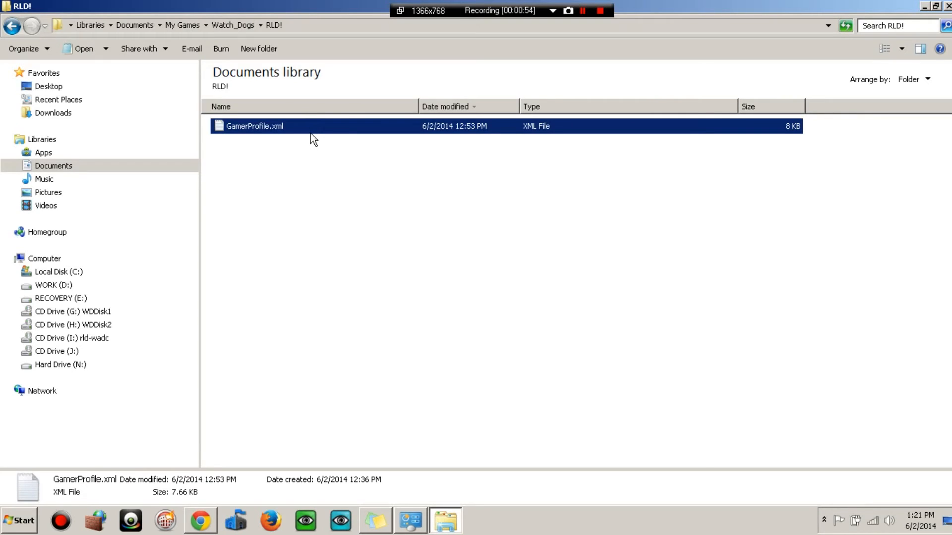
{"action": "mouse_move", "coordinate": [329, 144]}
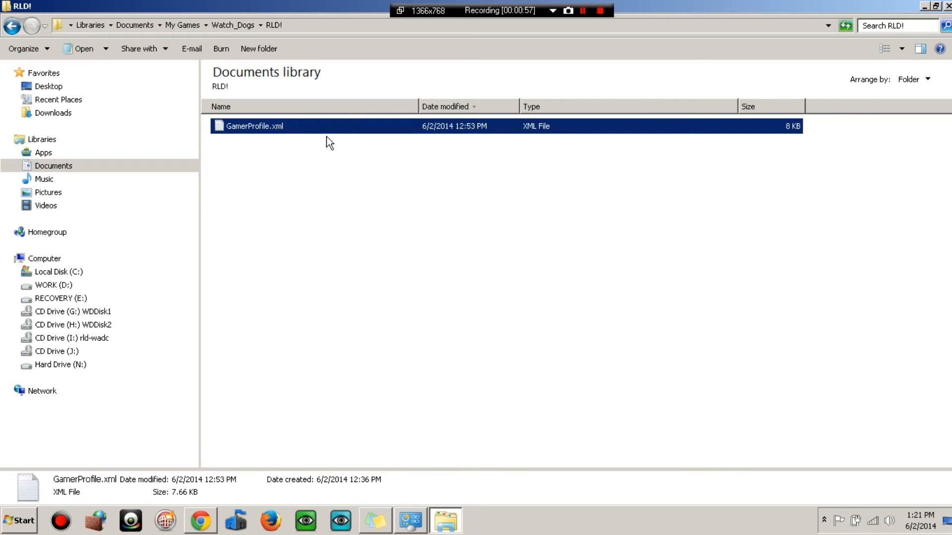
{"action": "mouse_move", "coordinate": [299, 127]}
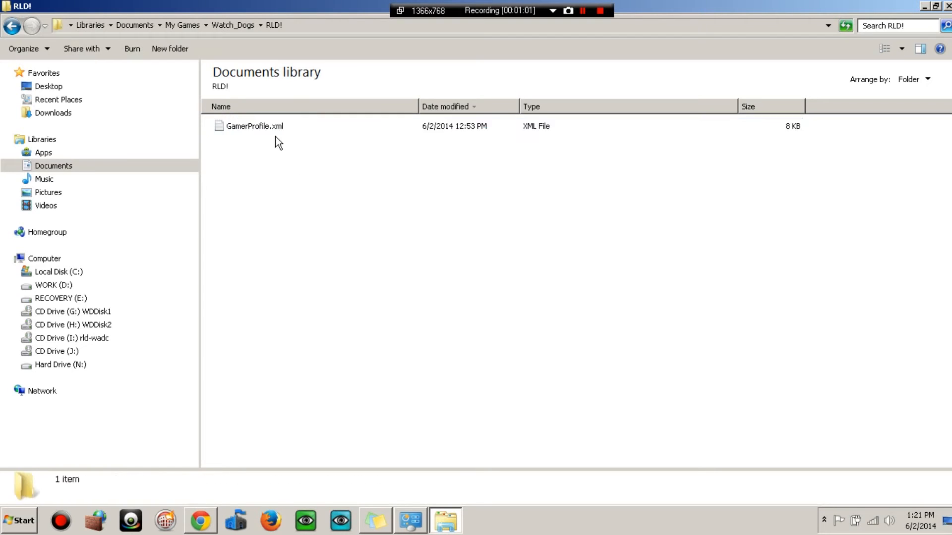
{"action": "double_click", "coordinate": [249, 126]}
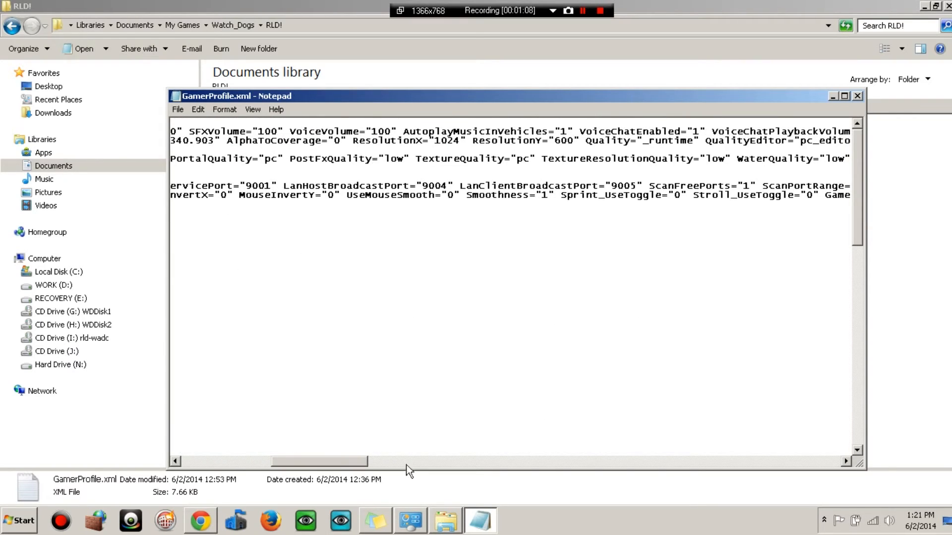
{"action": "scroll", "scroll_direction": "right", "scroll_amount": 3}
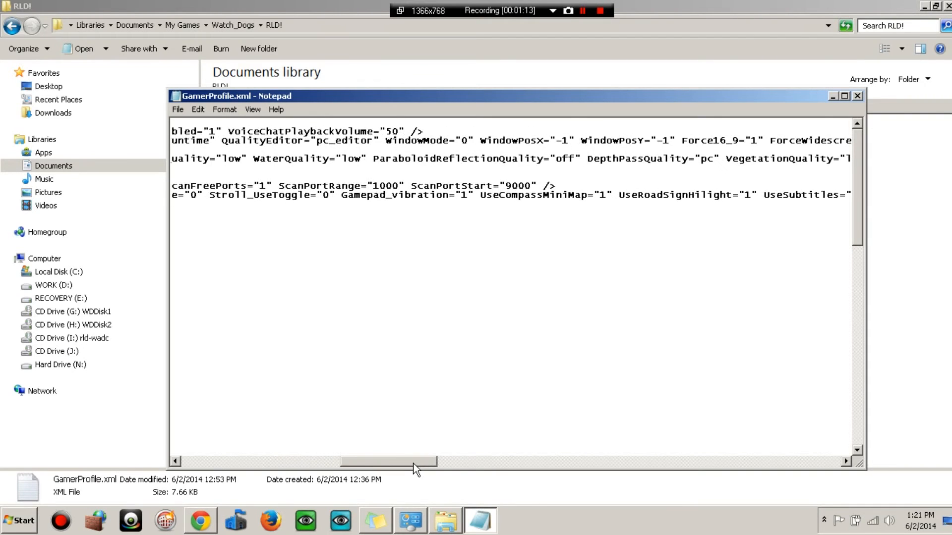
{"action": "left_click_drag", "start_coordinate": [414, 462], "coordinate": [504, 462]}
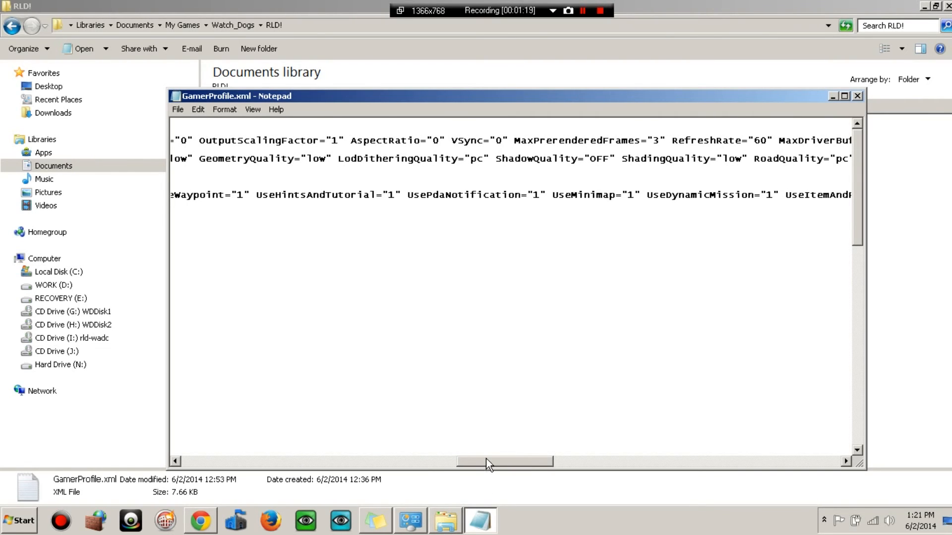
{"action": "left_click", "coordinate": [858, 95]}
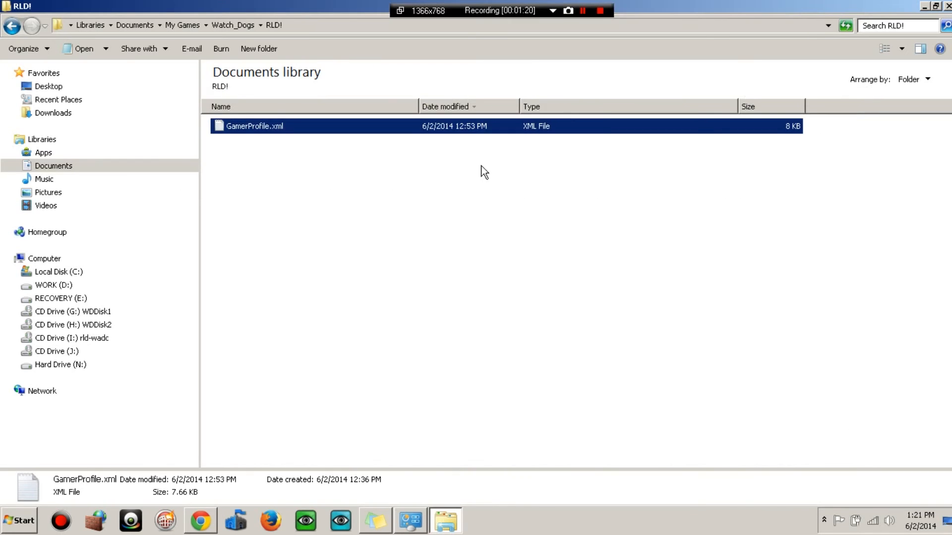
{"action": "mouse_move", "coordinate": [312, 139]}
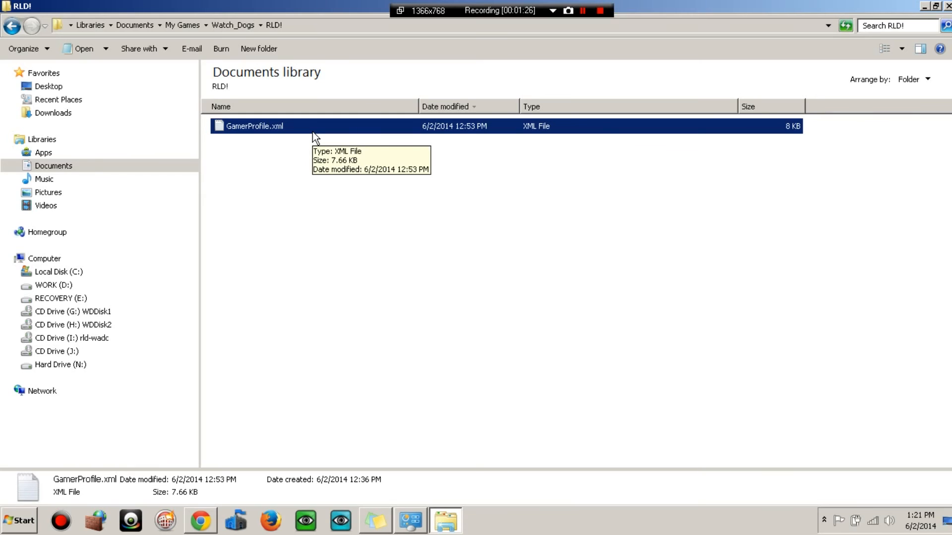
{"action": "mouse_move", "coordinate": [11, 24]}
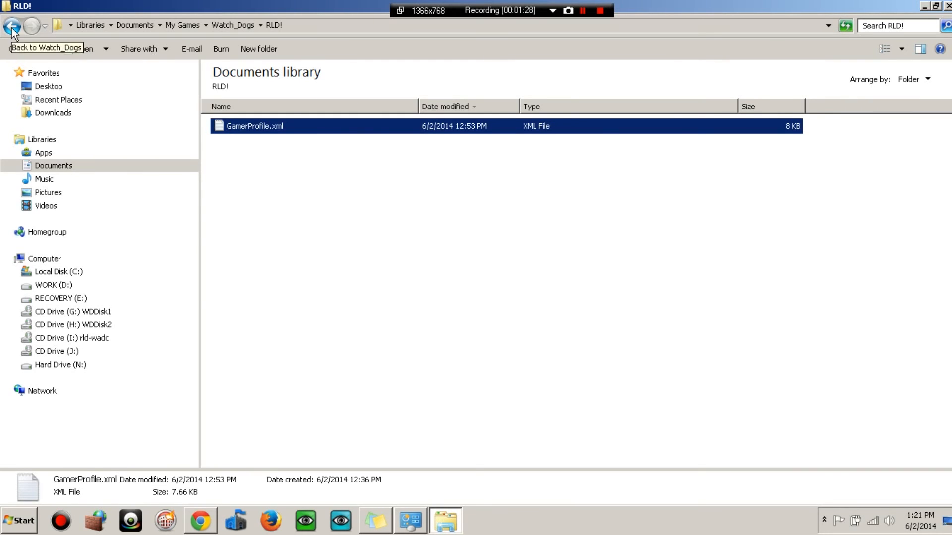
- Go back twice from RLD! through Watch_Dogs to My Games
{"action": "left_click", "coordinate": [20, 24]}
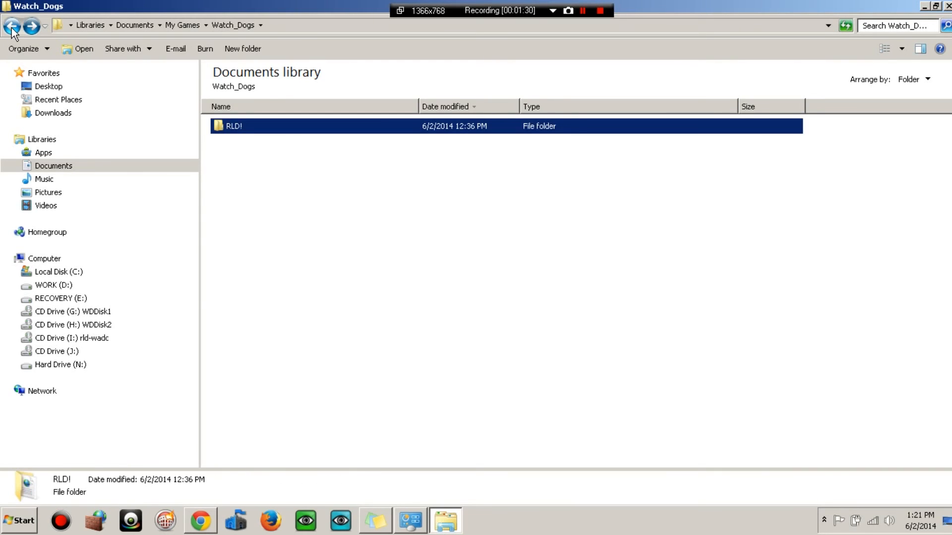
{"action": "left_click", "coordinate": [16, 26]}
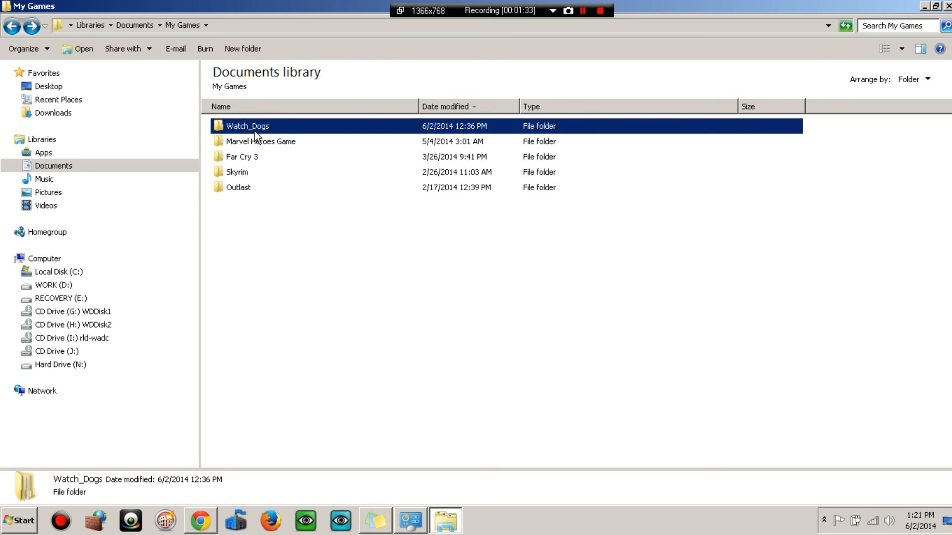
{"action": "mouse_move", "coordinate": [236, 152]}
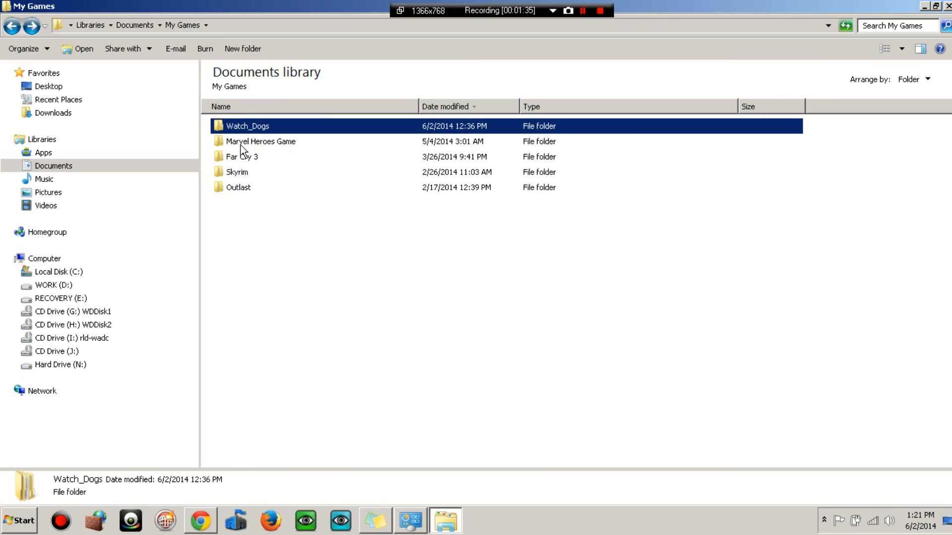